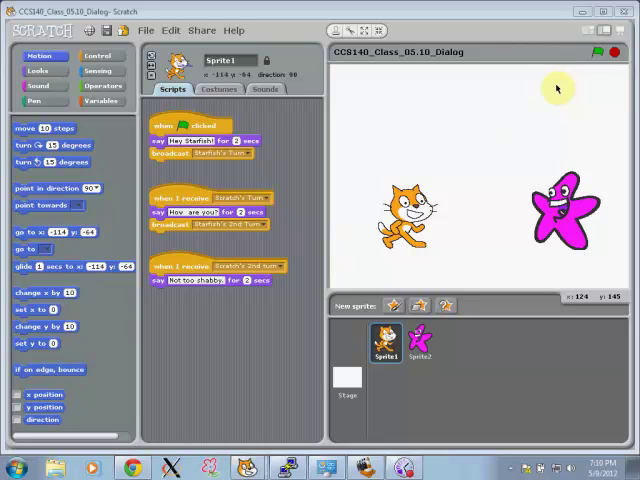
pyautogui.moveTo(600, 52)
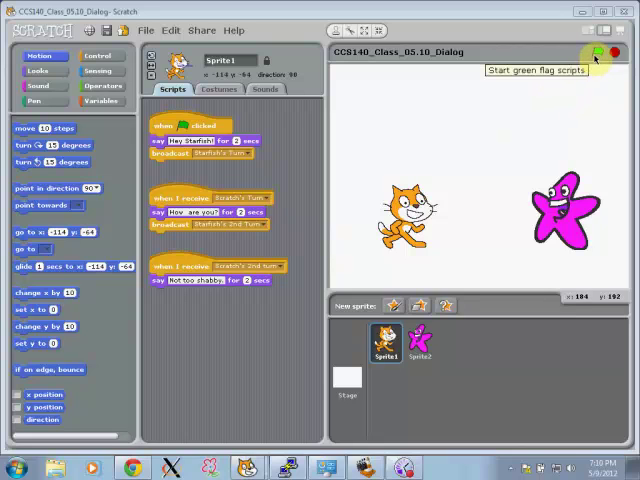
pyautogui.moveTo(620, 30)
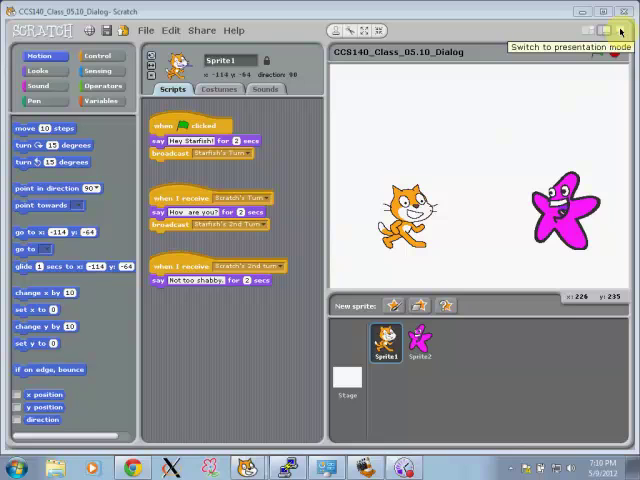
# Start the project with the green flag so the cat and starfish play their dialog.
pyautogui.click(620, 30)
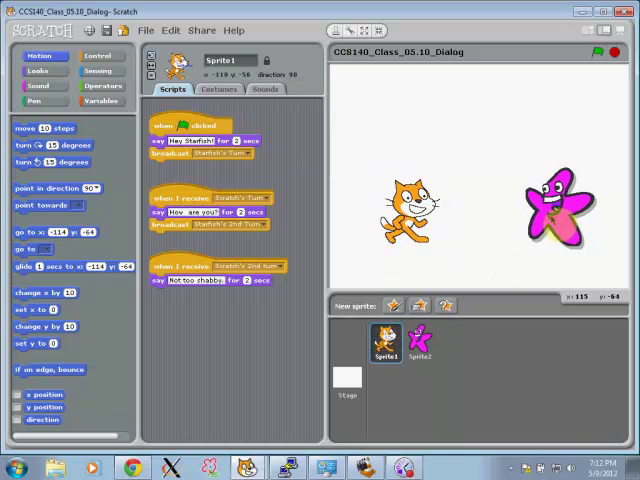
# Select Sprite2 so the starfish's two broadcast-handler scripts are displayed.
pyautogui.click(420, 344)
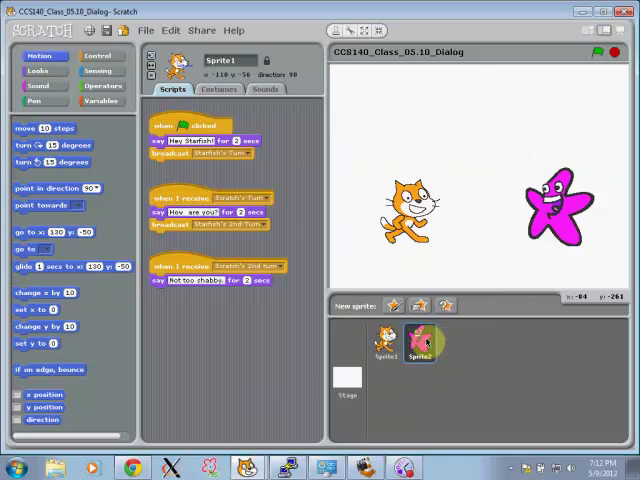
pyautogui.click(420, 344)
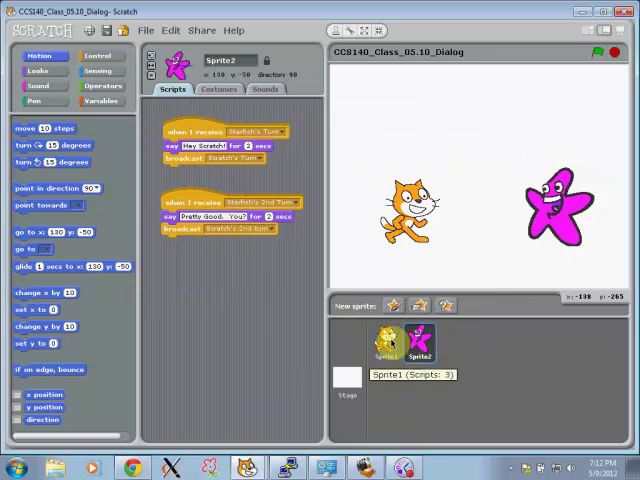
pyautogui.click(422, 344)
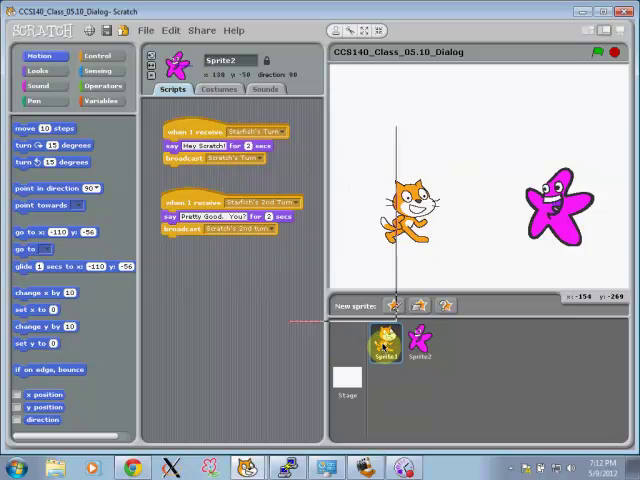
# Select Sprite1 to return to the cat's green-flag script and broadcast handlers.
pyautogui.click(384, 344)
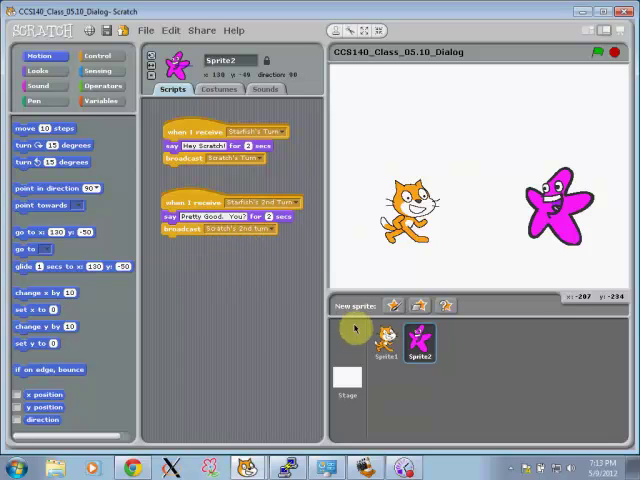
pyautogui.click(384, 344)
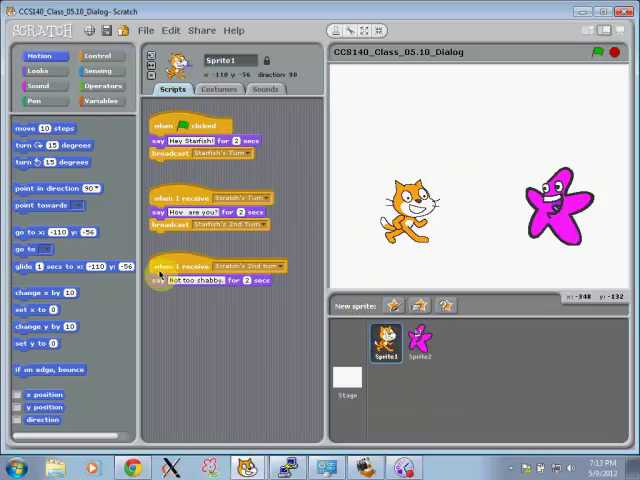